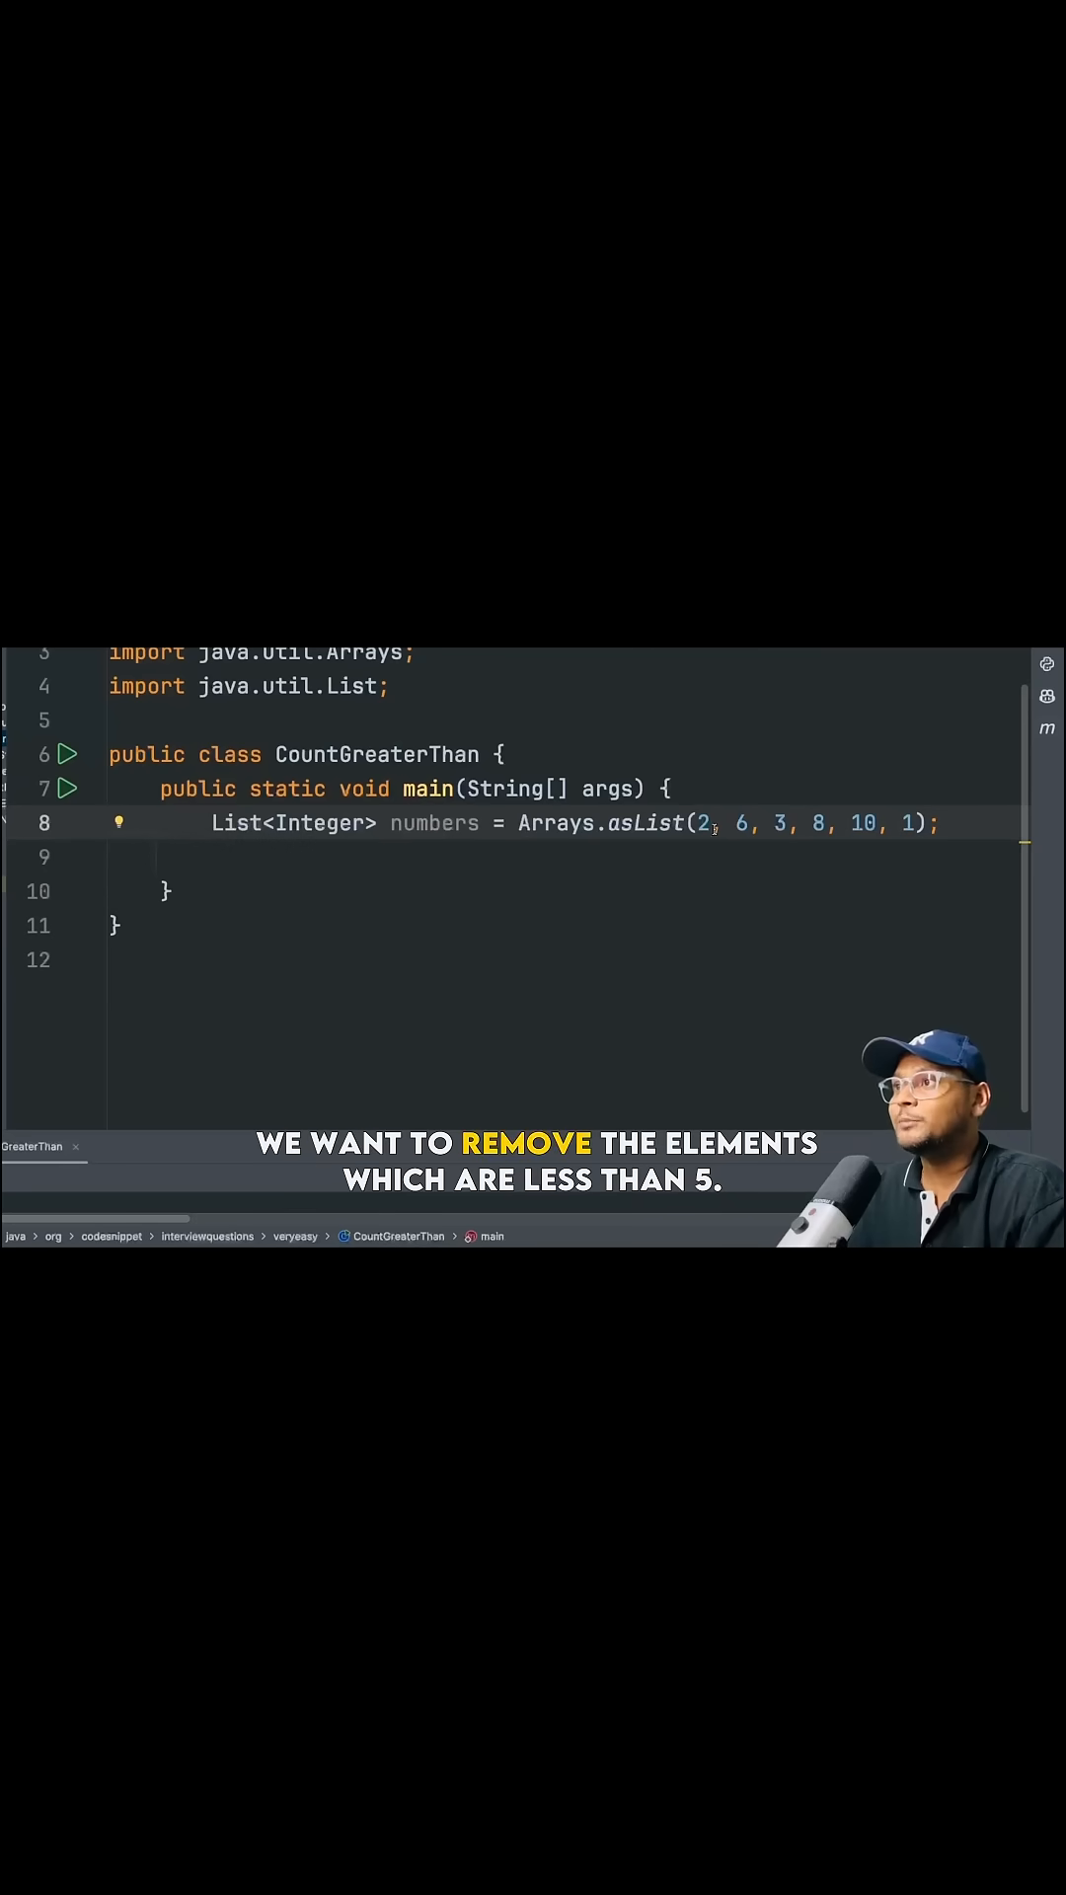
Step: Begin the chain numbers.stream().filter() on a new line in main via completion
{"action": "type", "text": "n"}
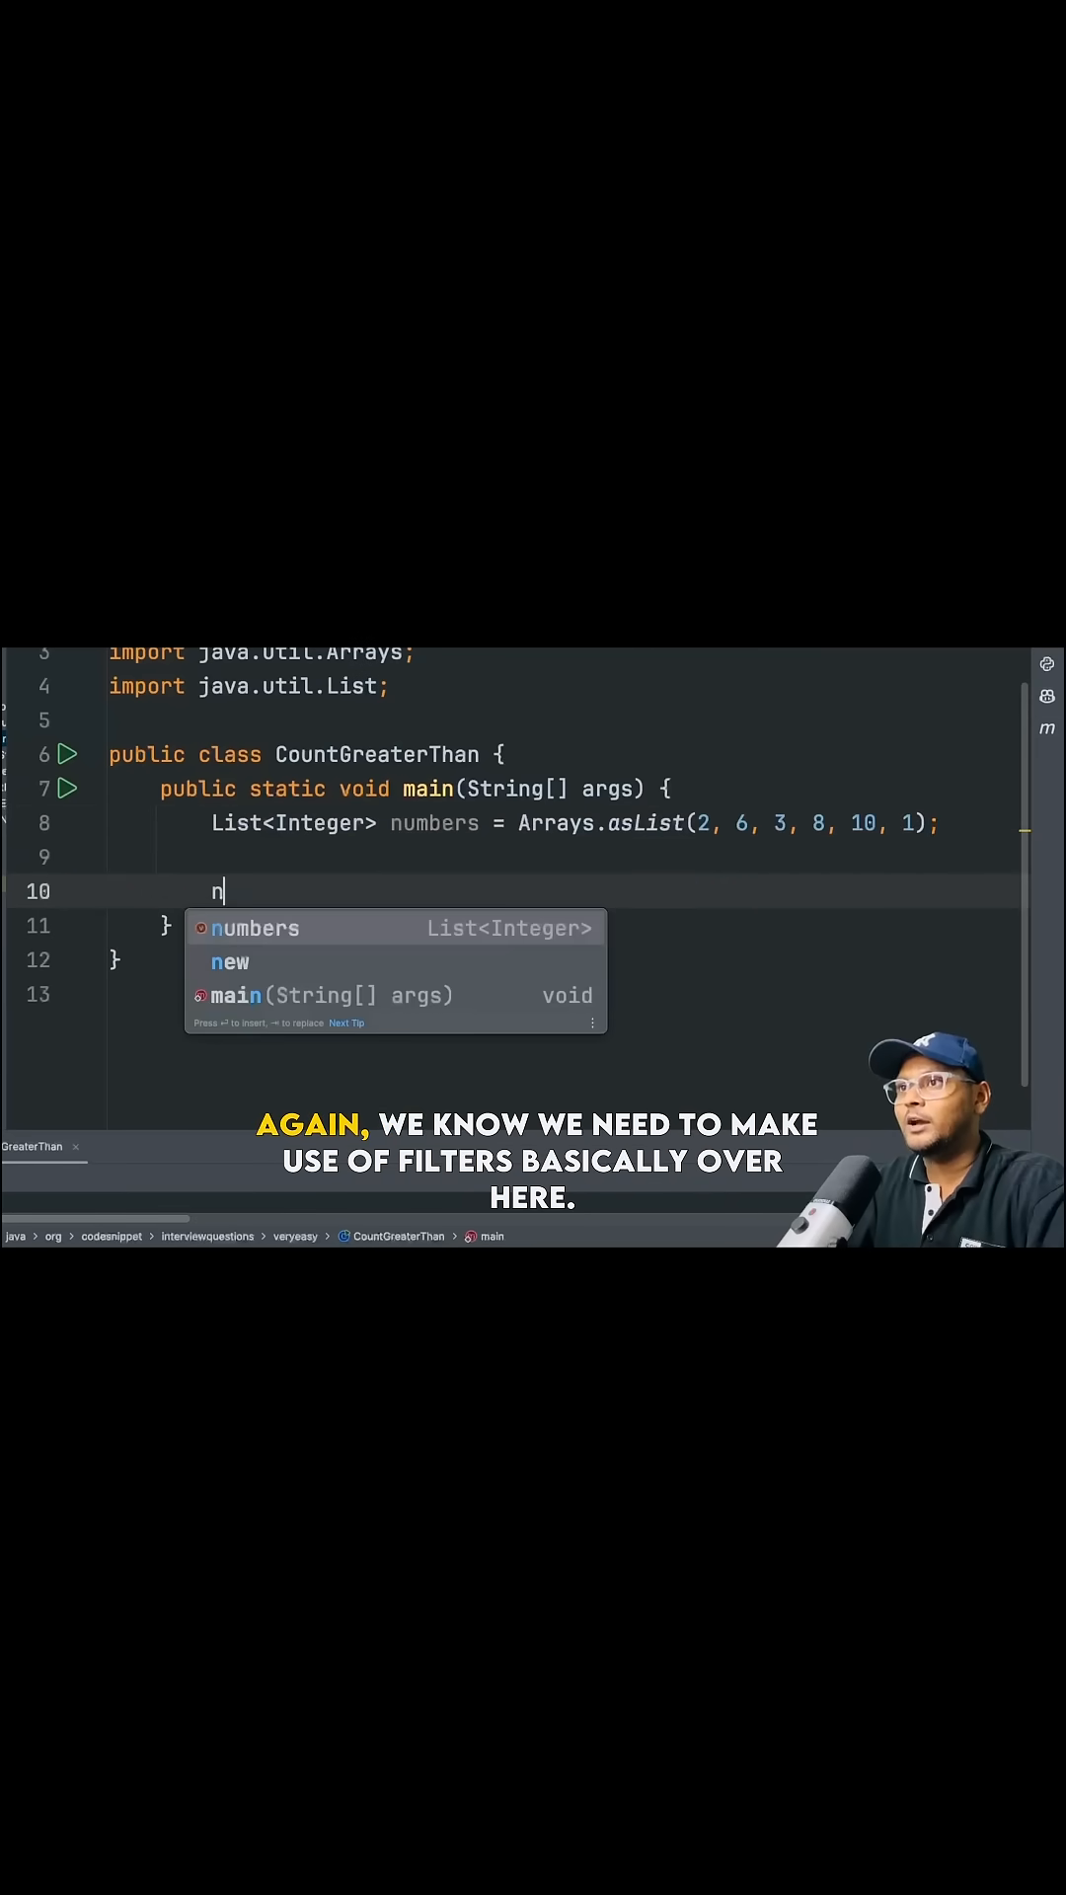
{"action": "type", "text": "umbers.stream().filter("}
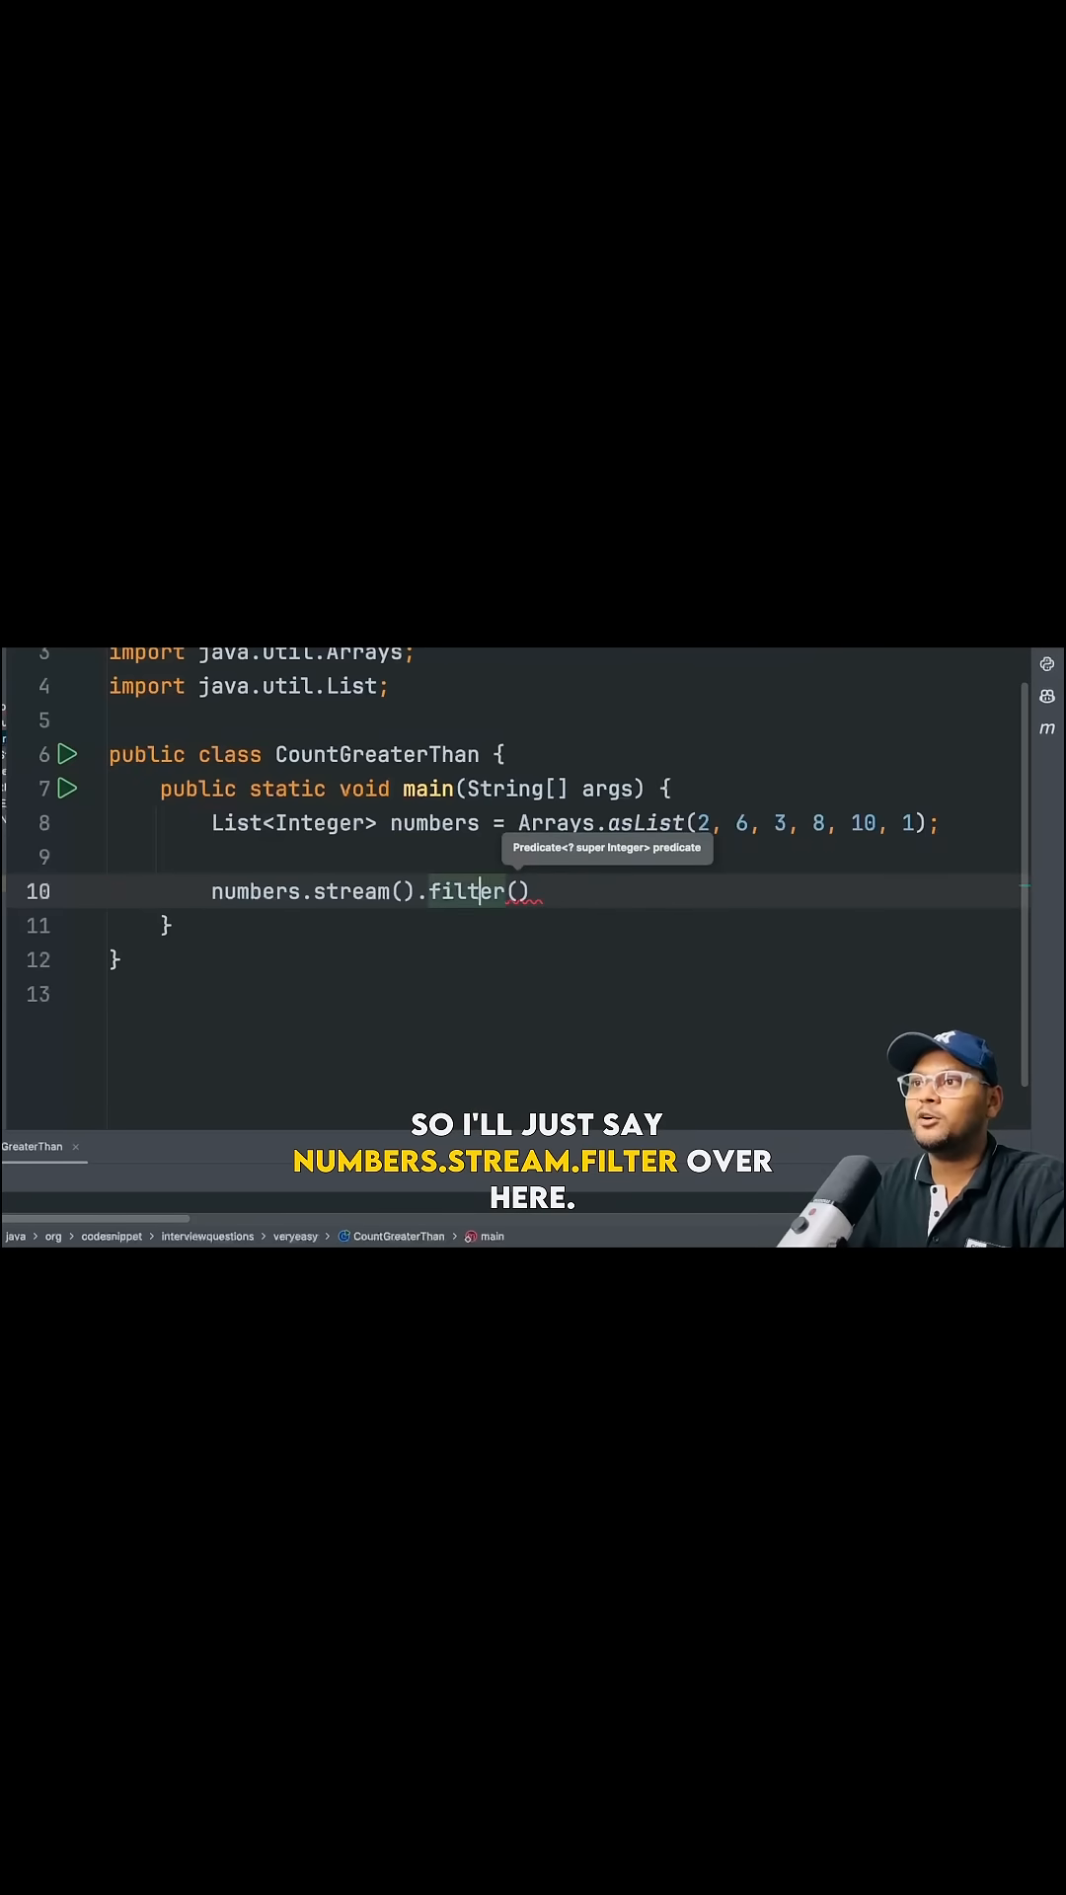
Step: Move .filter to its own line and fill it with the lambda n -> n>5
{"action": "key", "text": "Enter"}
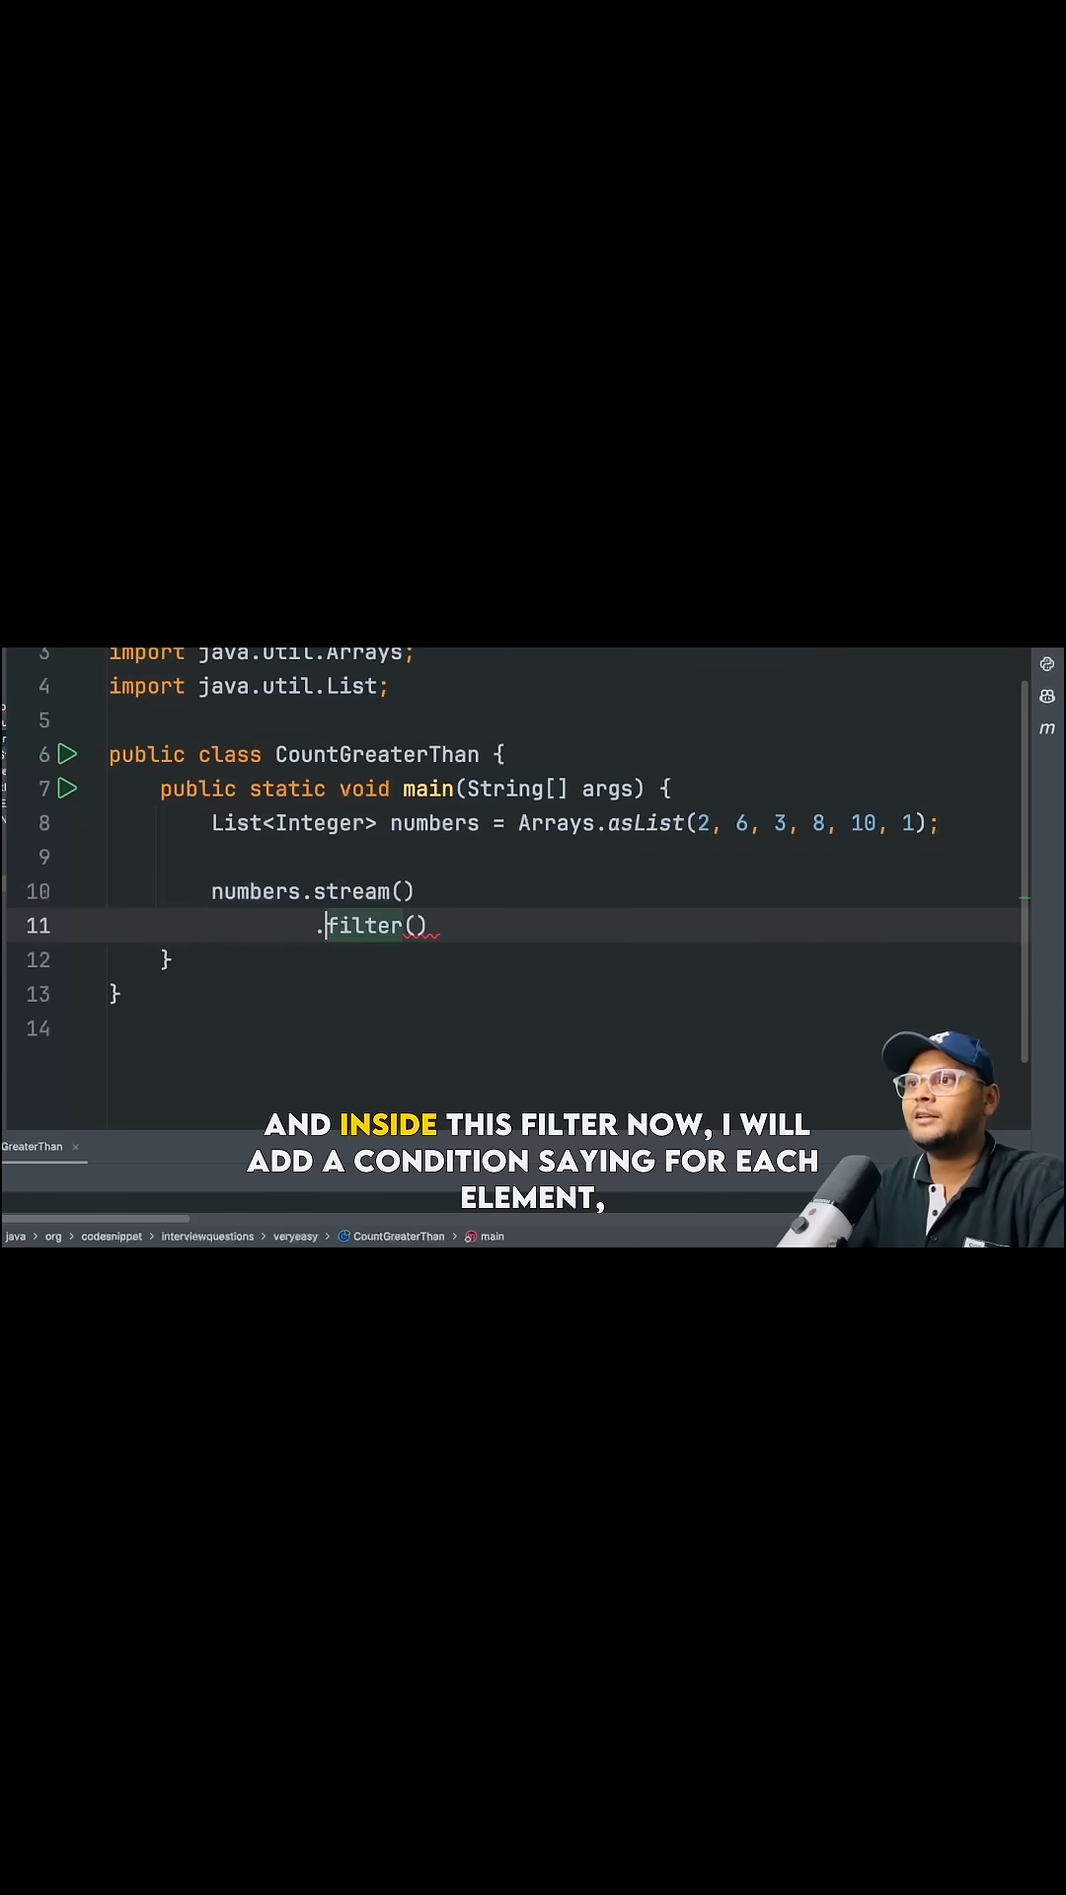
{"action": "type", "text": "n -> n"}
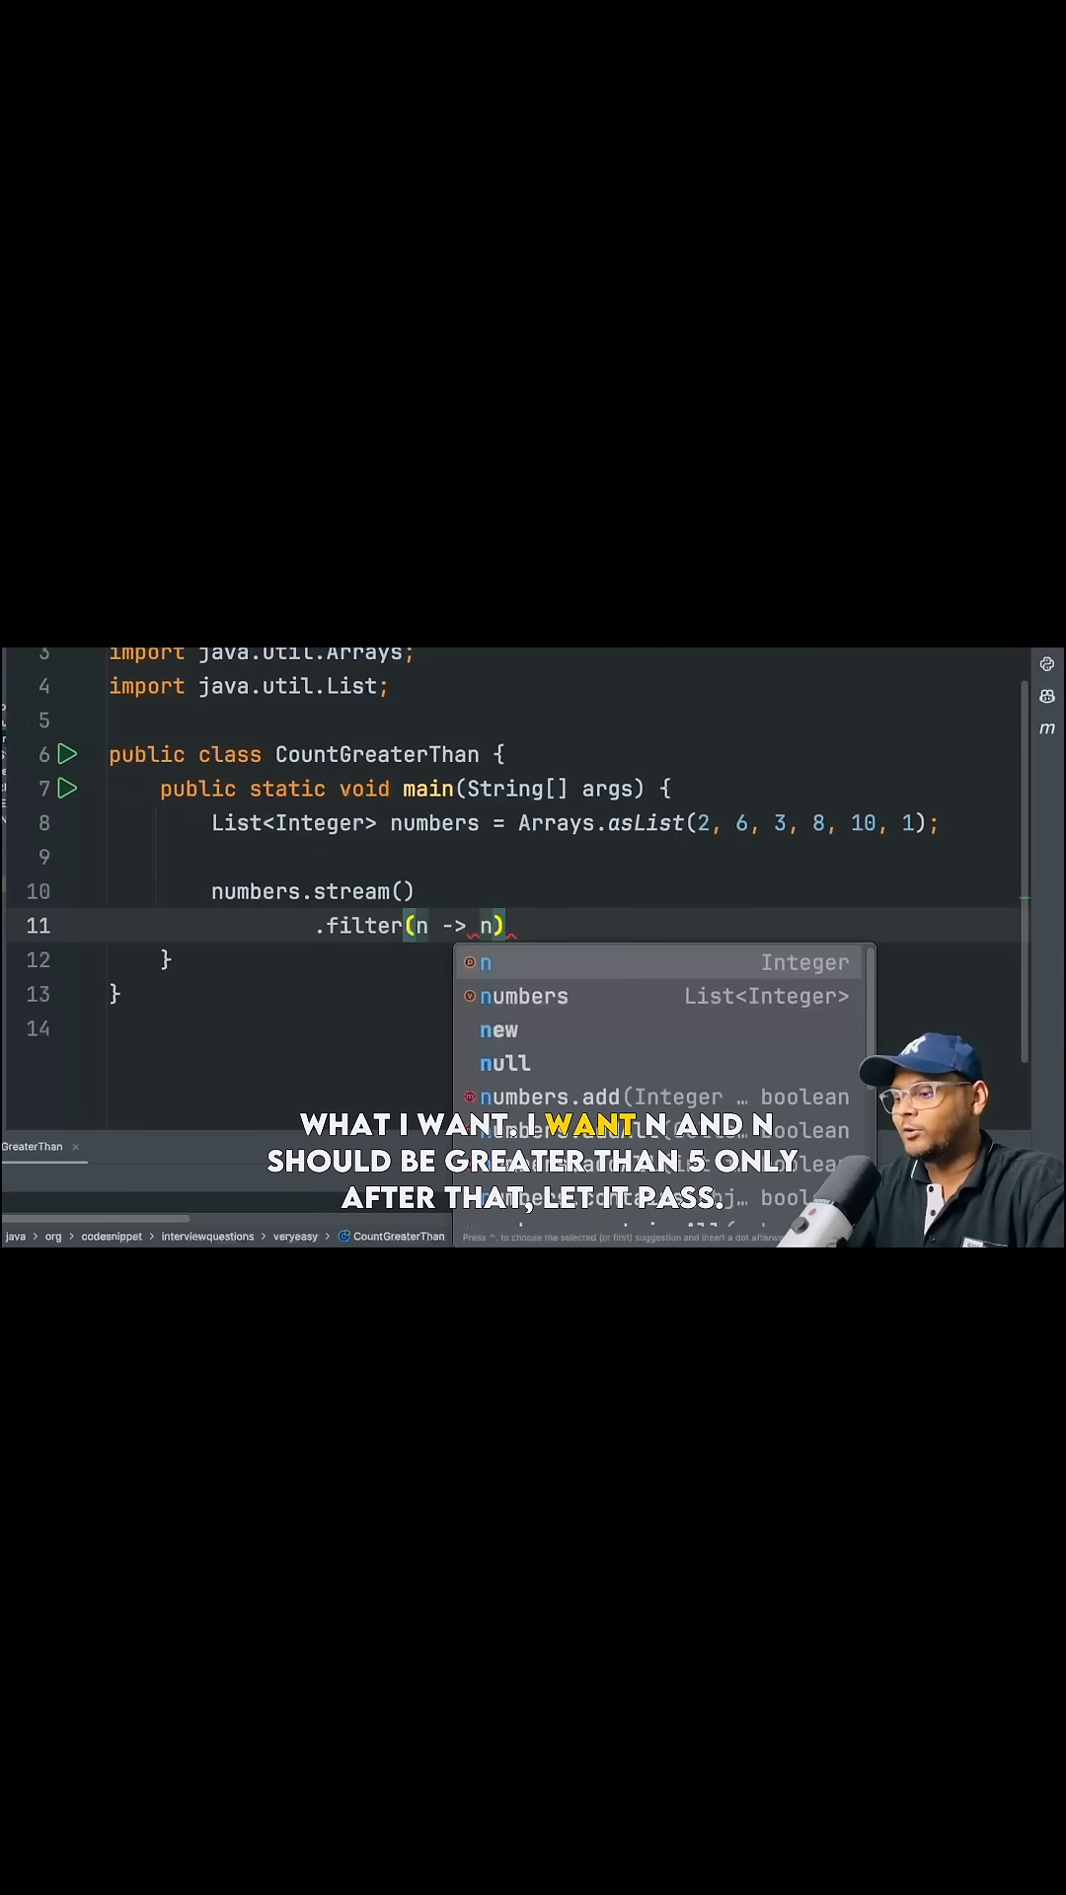
{"action": "type", "text": ">"}
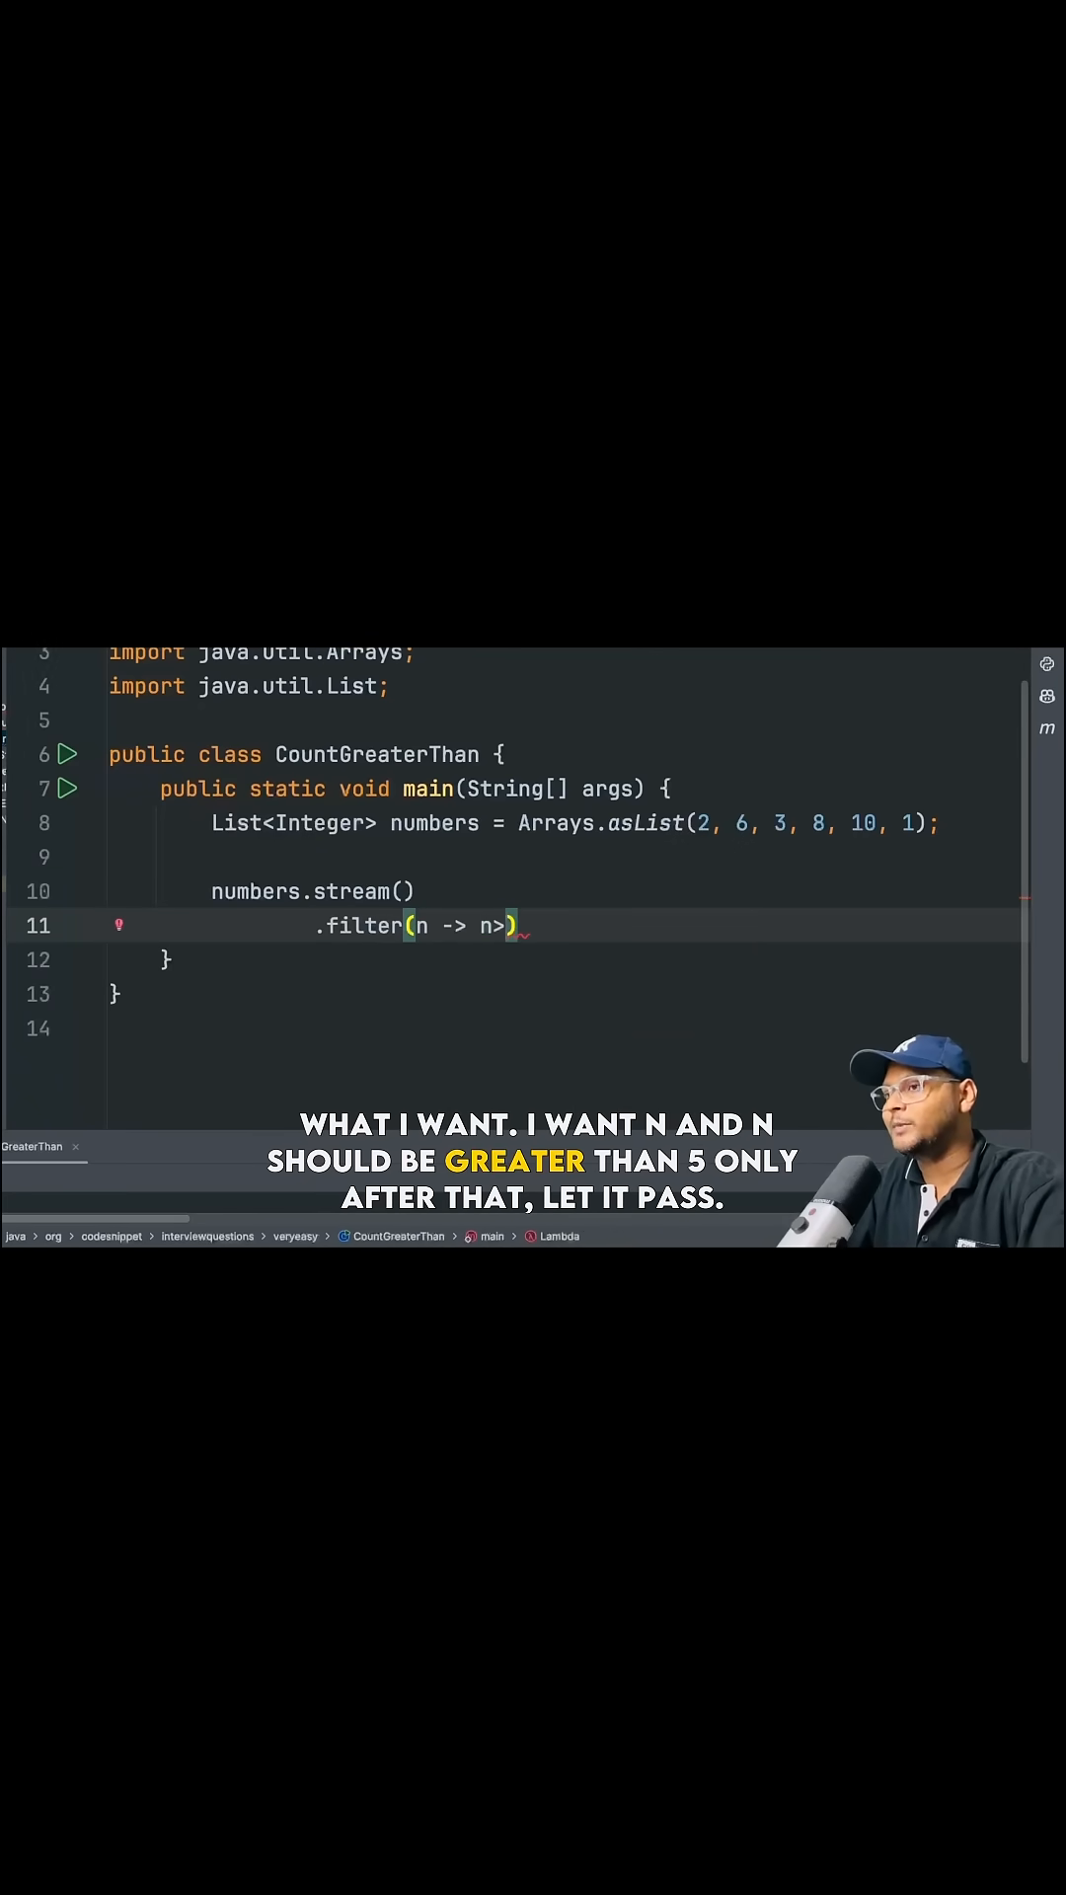
{"action": "type", "text": "5)"}
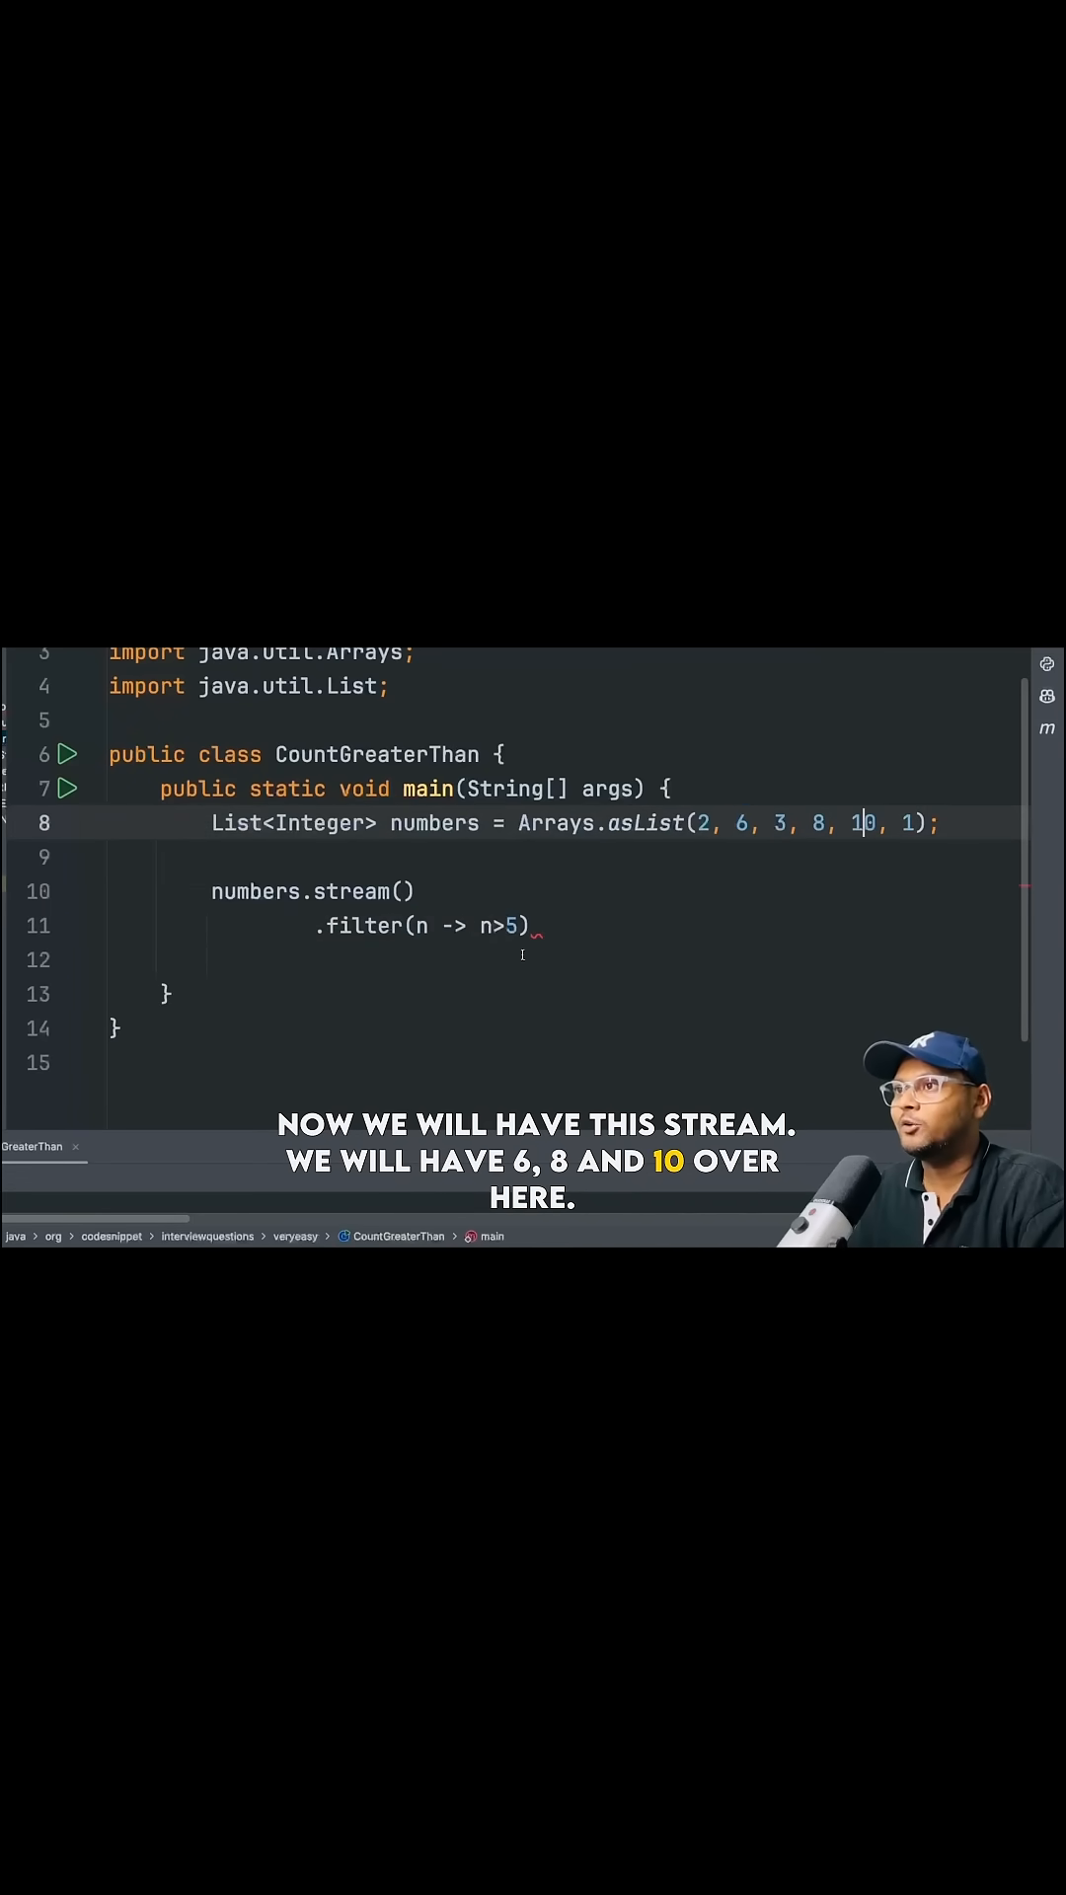
Step: Finish the chain with .count() chosen from completion on a new line
{"action": "type", "text": "."}
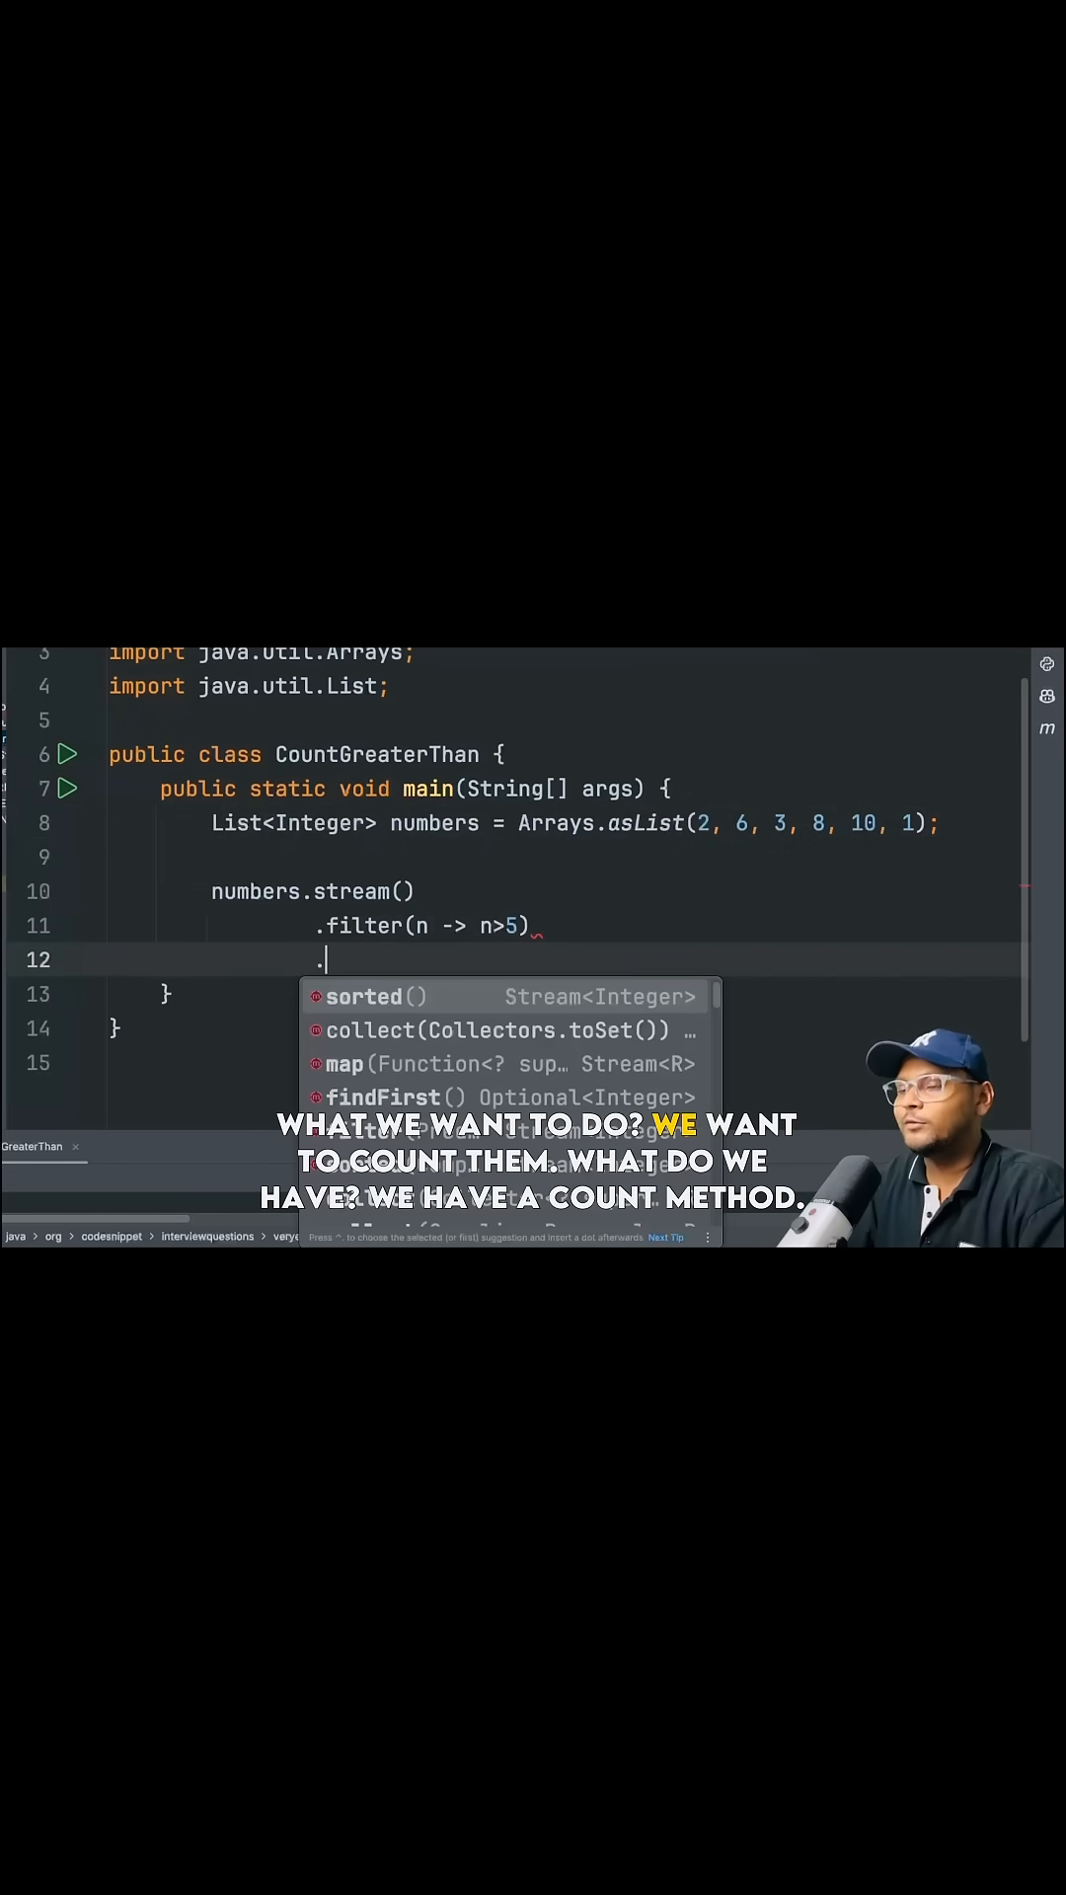
{"action": "type", "text": "c"}
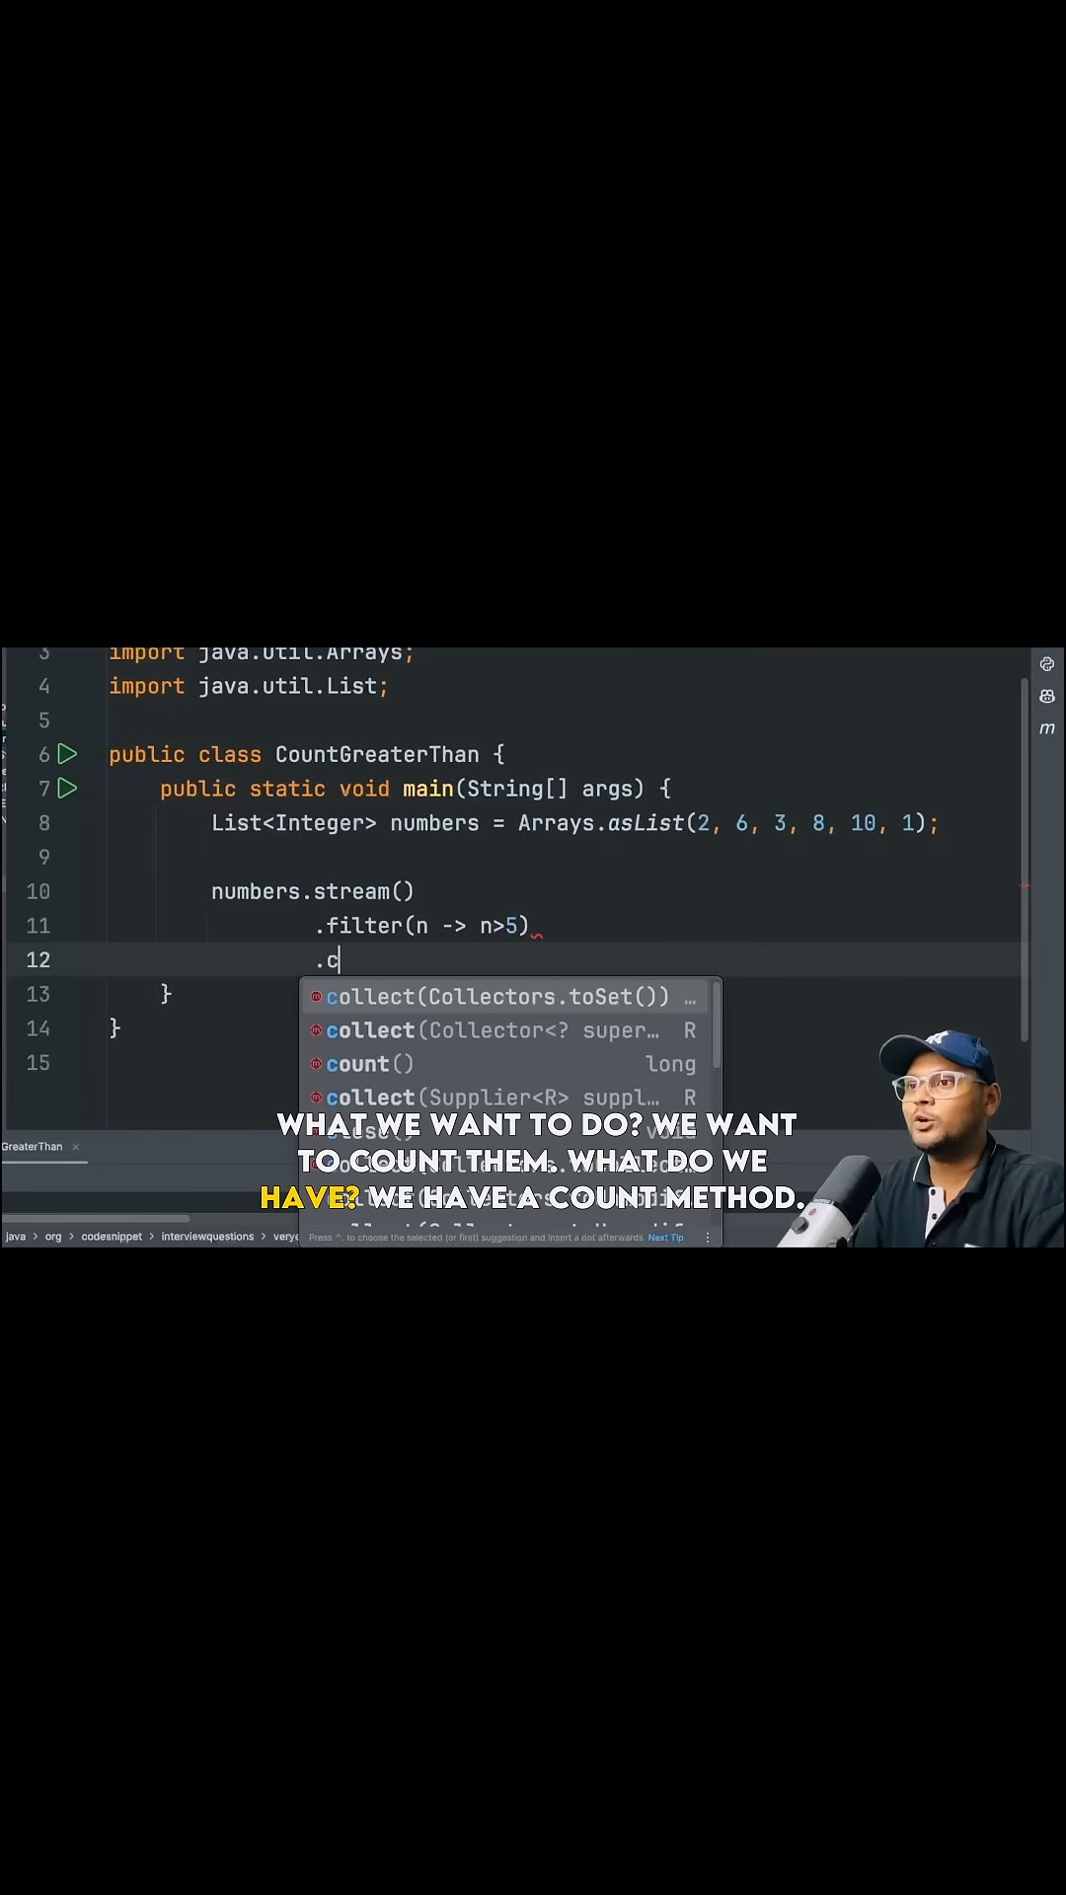
{"action": "left_click", "coordinate": [357, 1064]}
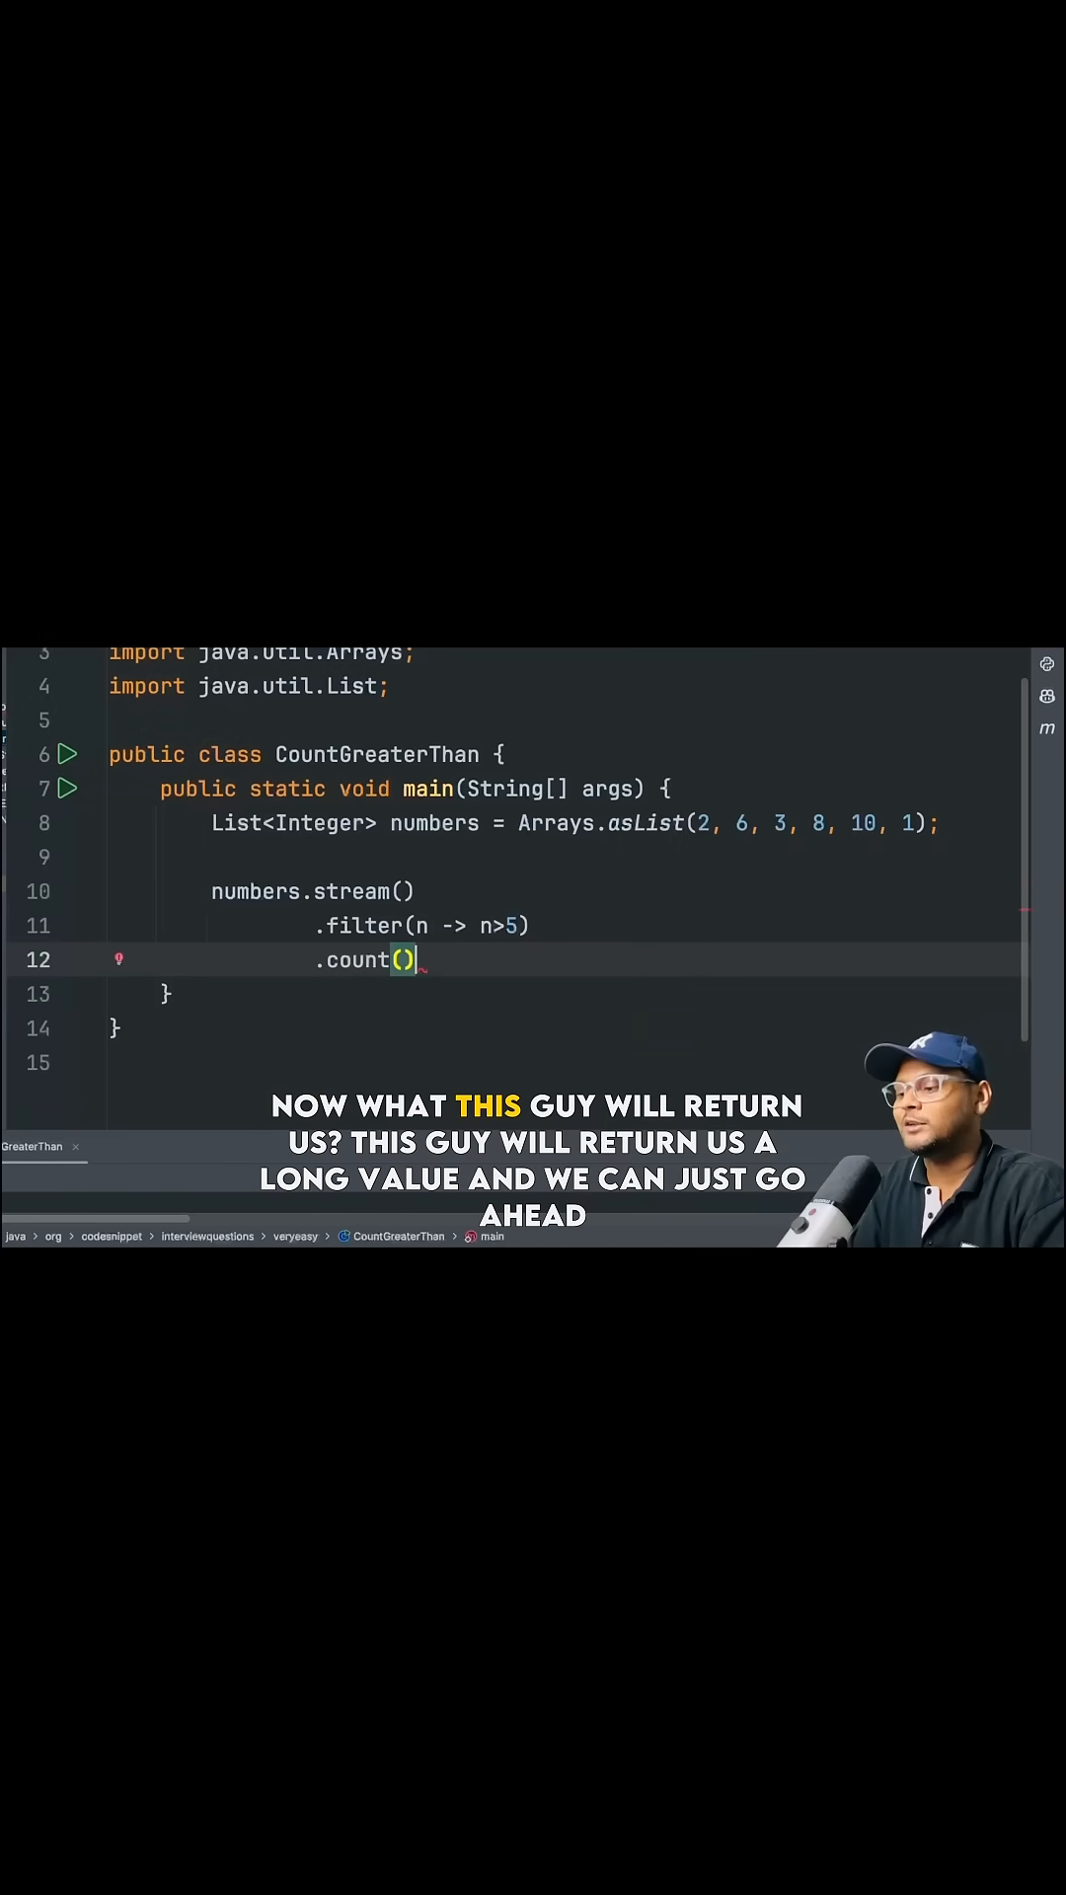